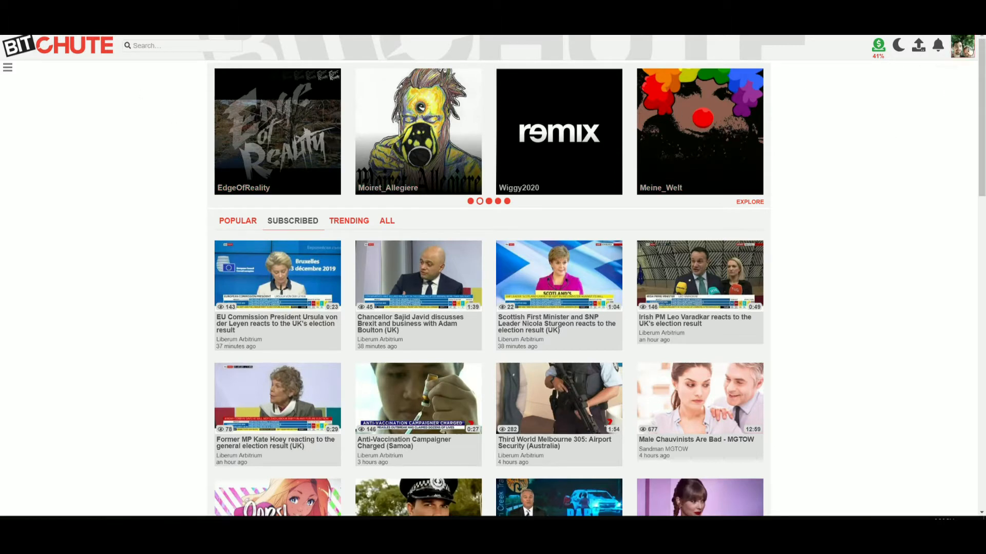
{"action": "mouse_move", "coordinate": [918, 45]}
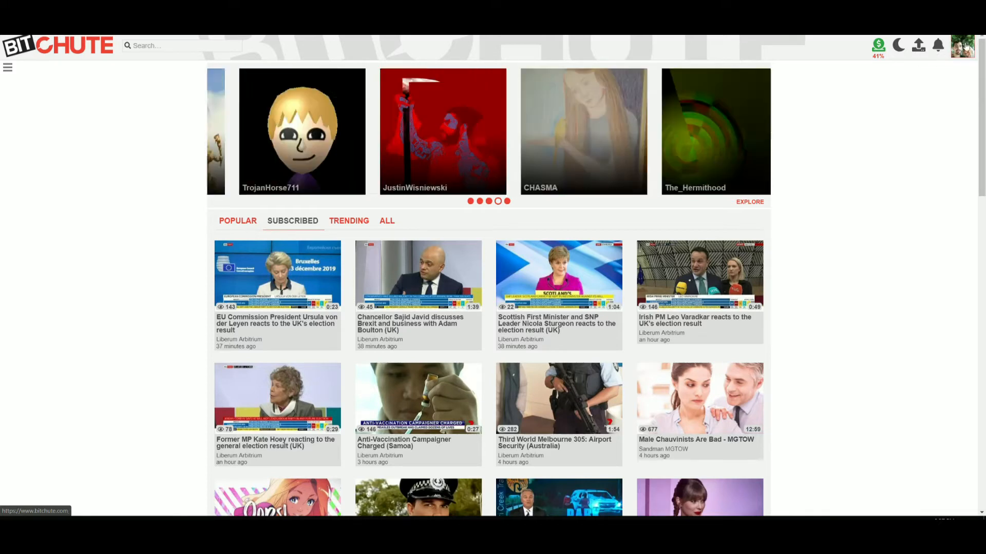
Step: Open the account dropdown from the avatar at the top right of the home feed
{"action": "left_click", "coordinate": [963, 45]}
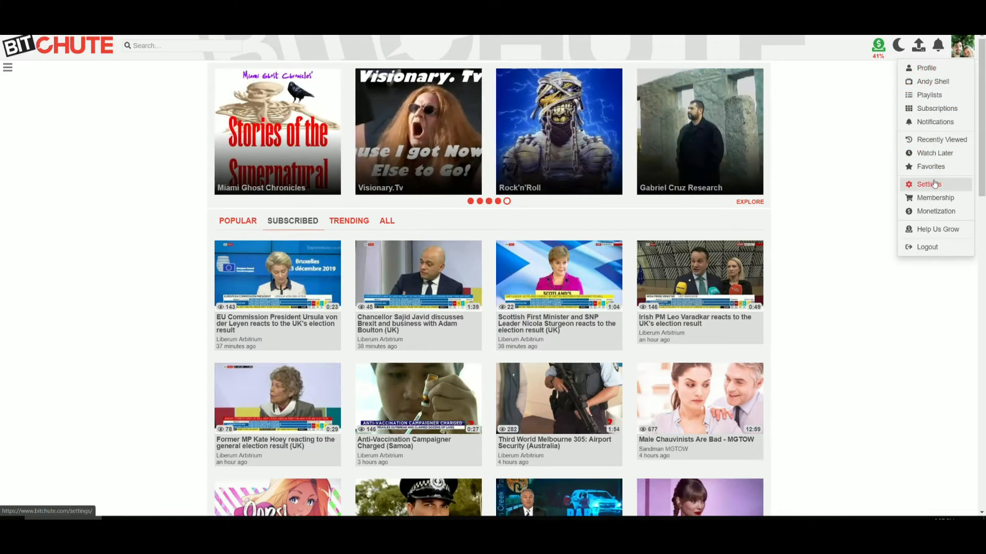
Step: Go to Settings and reveal the profile picture's Upload Image button on the personal details page
{"action": "left_click", "coordinate": [927, 184]}
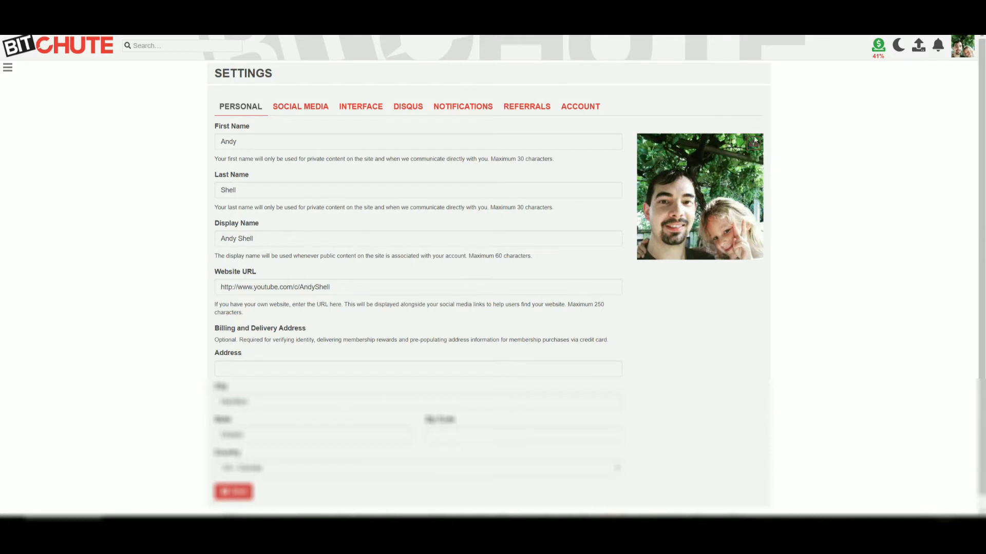
{"action": "mouse_move", "coordinate": [753, 143]}
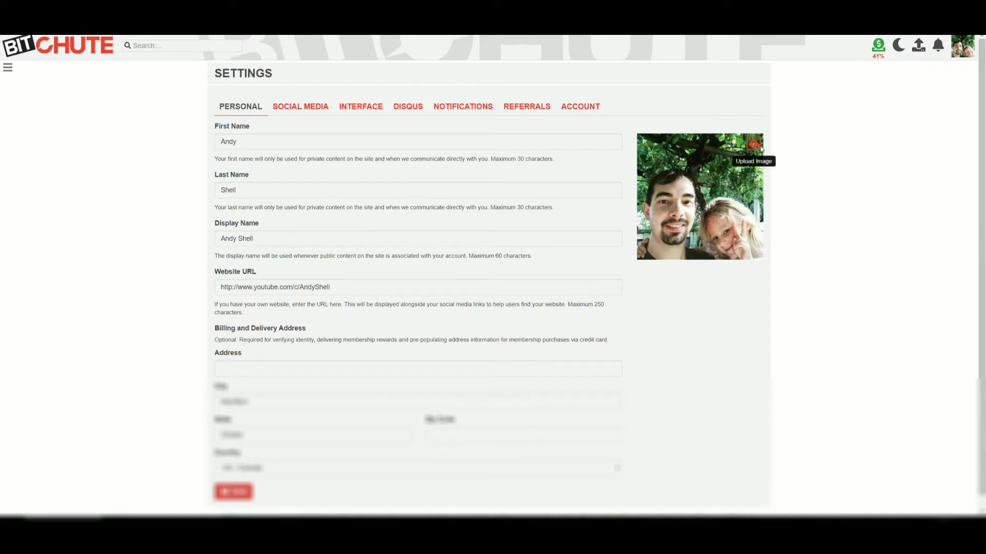
{"action": "mouse_move", "coordinate": [776, 147]}
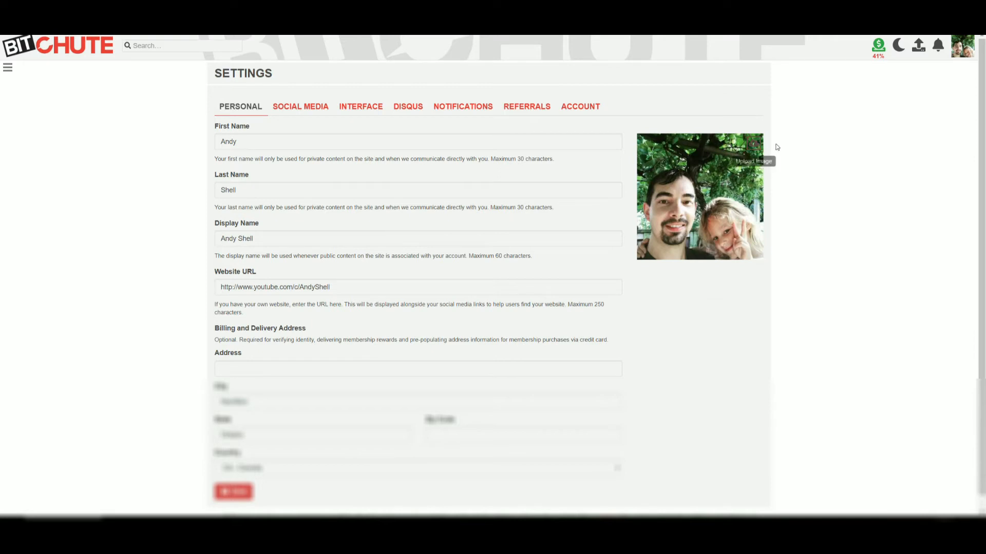
{"action": "left_click", "coordinate": [753, 160]}
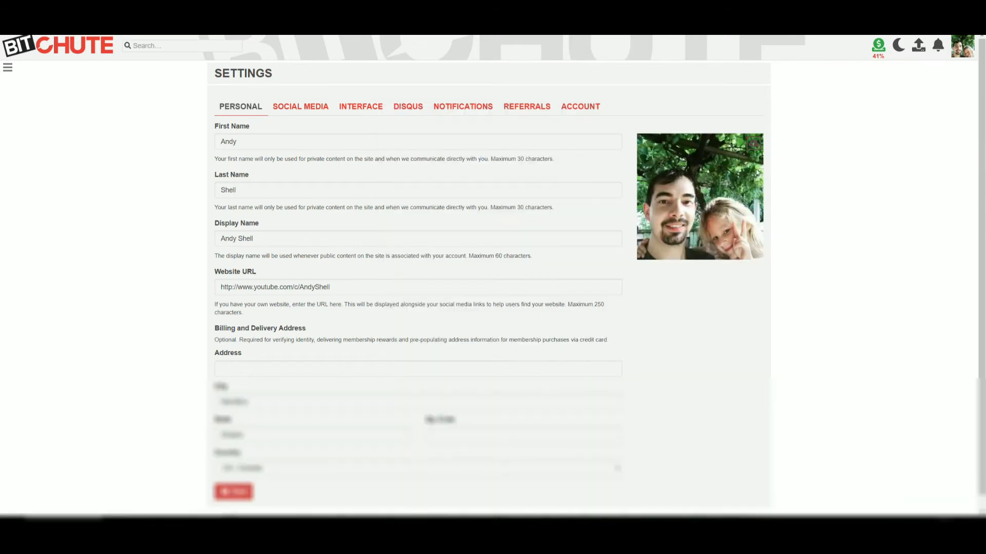
{"action": "mouse_move", "coordinate": [791, 50]}
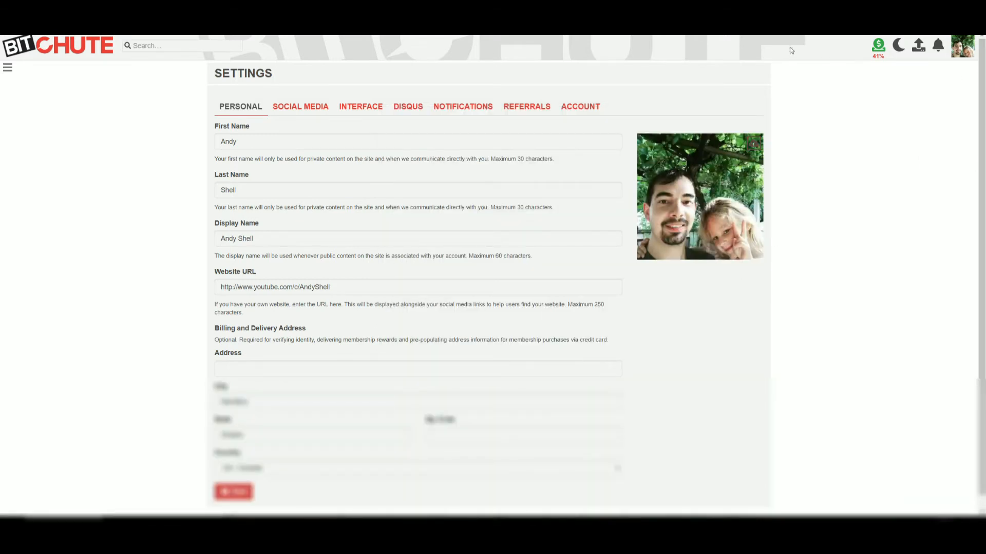
Step: Go through Profile to the Andy Shell channel page via its thumbnail under Channels
{"action": "left_click", "coordinate": [963, 45]}
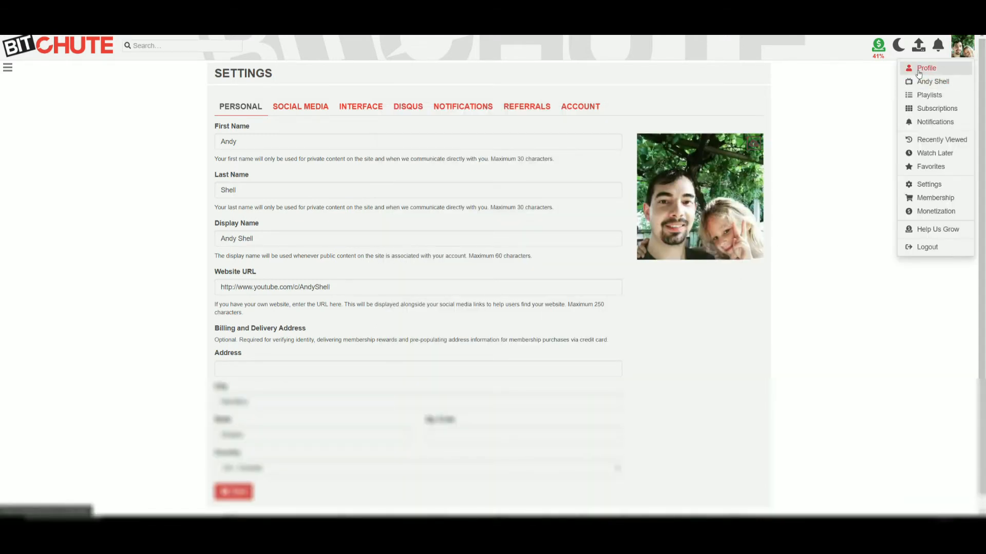
{"action": "left_click", "coordinate": [925, 68]}
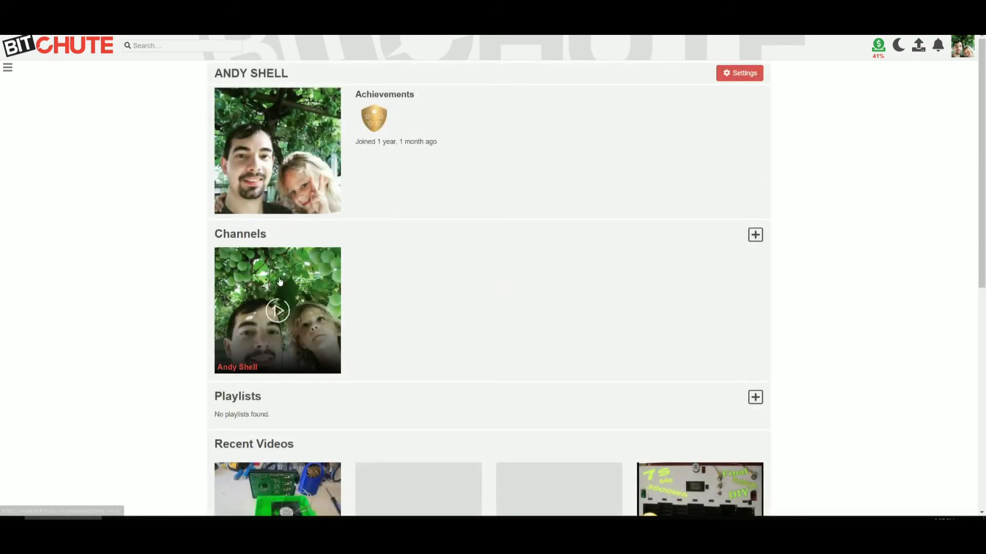
{"action": "mouse_move", "coordinate": [275, 296]}
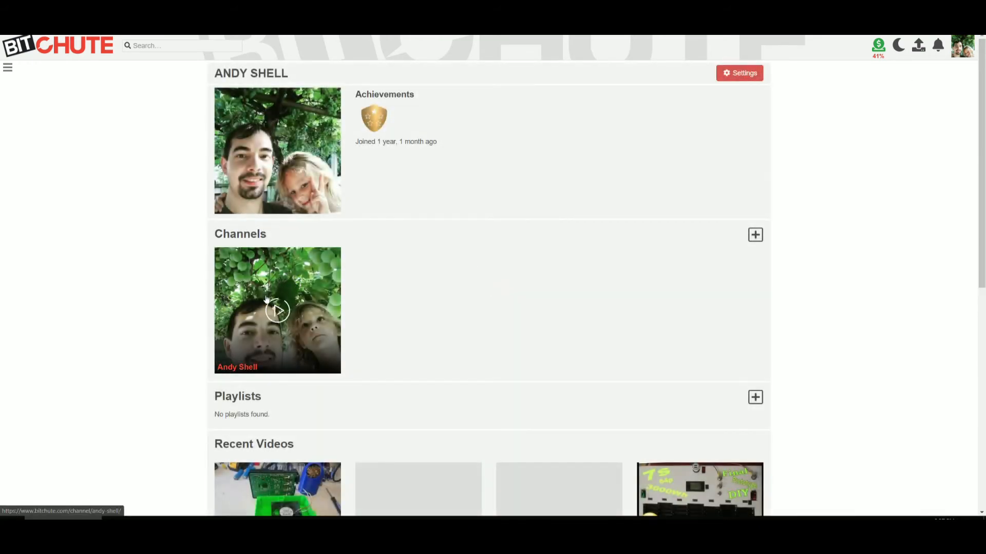
{"action": "left_click", "coordinate": [278, 310]}
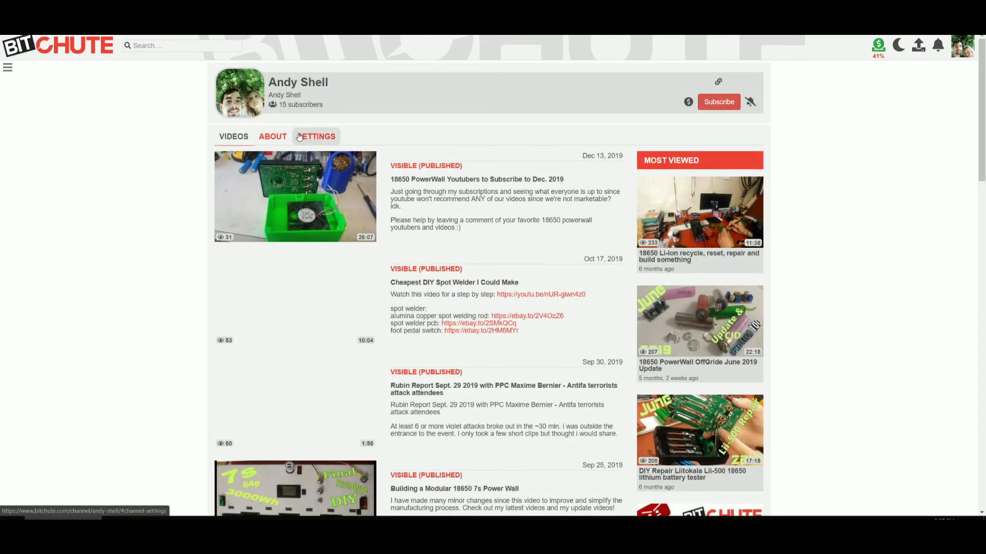
Step: Switch the Andy Shell channel page to its Settings tab
{"action": "left_click", "coordinate": [316, 136]}
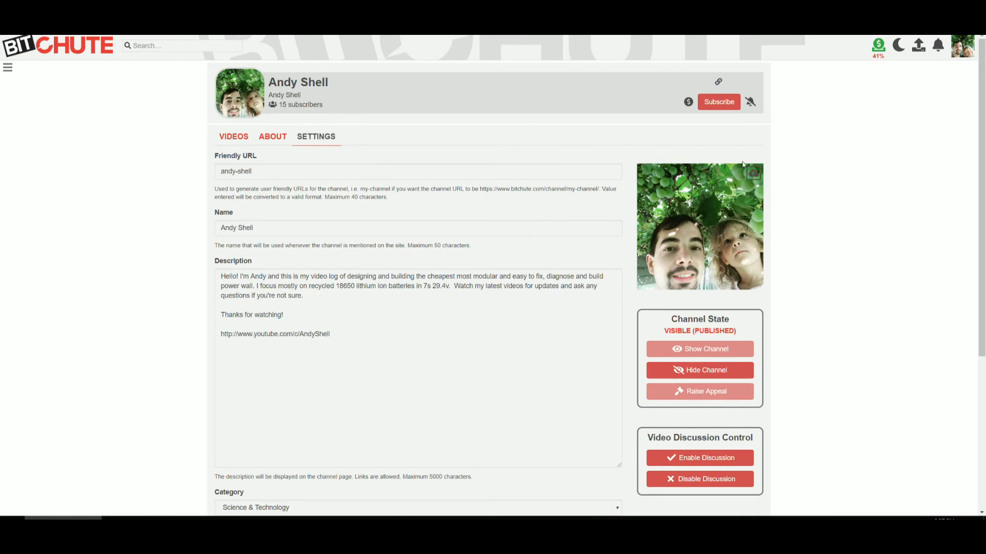
{"action": "mouse_move", "coordinate": [750, 189]}
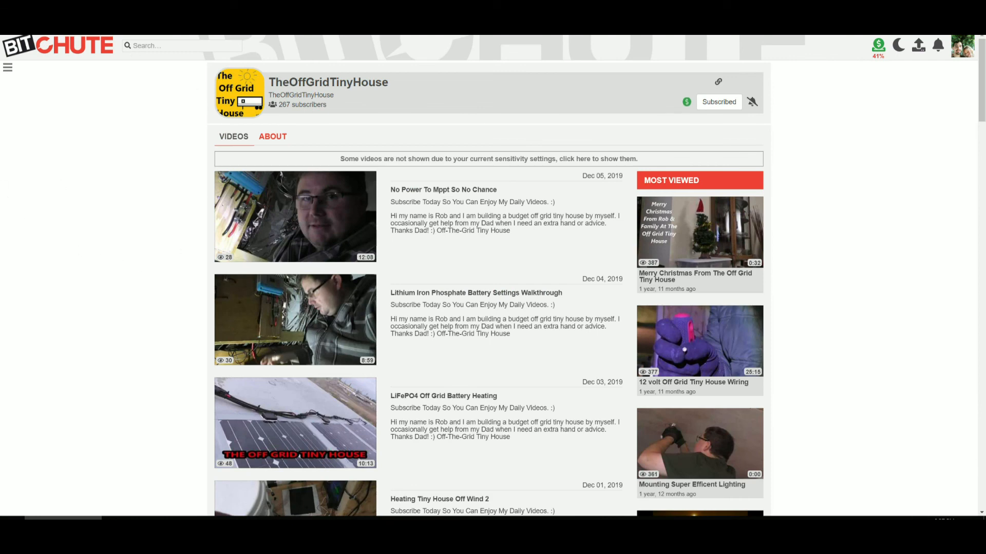
{"action": "mouse_move", "coordinate": [884, 364]}
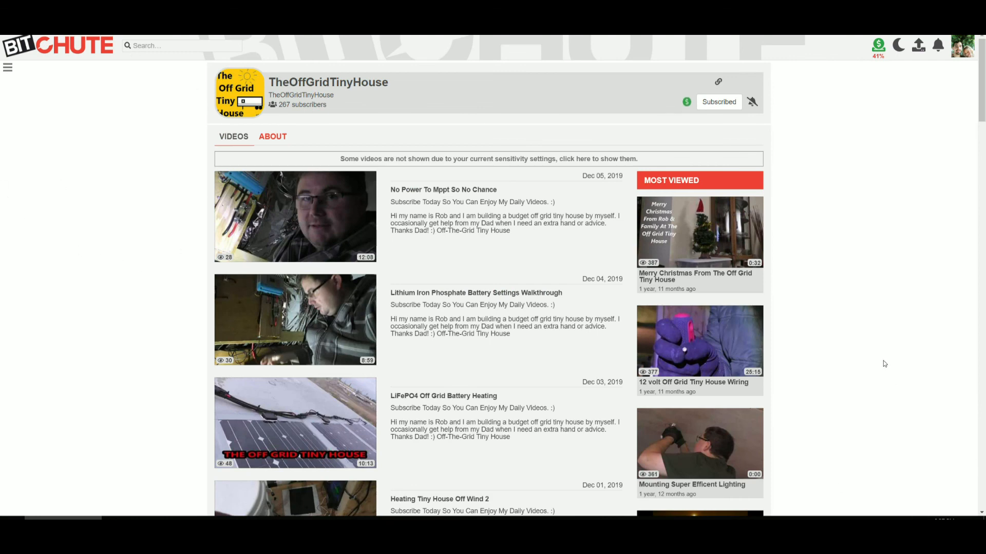
{"action": "mouse_move", "coordinate": [877, 363]}
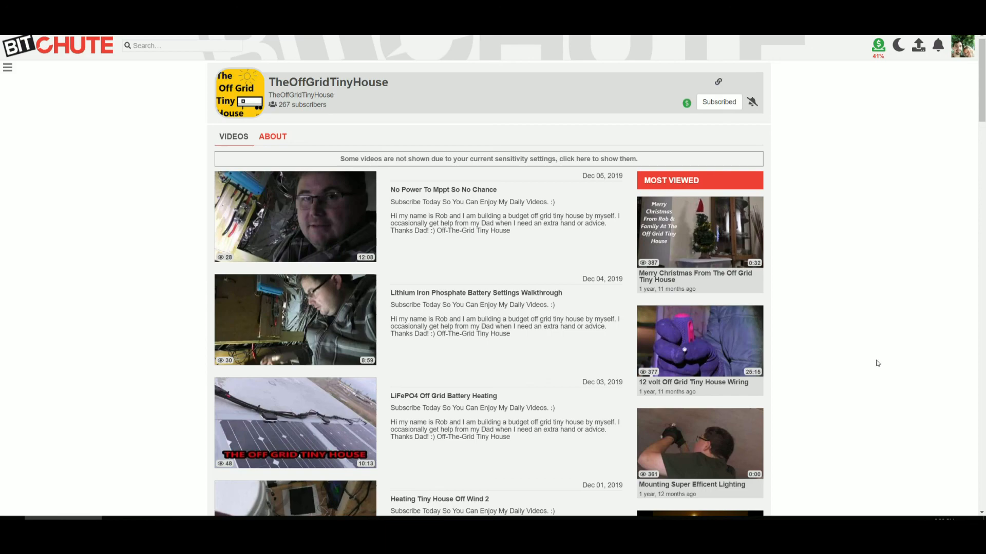